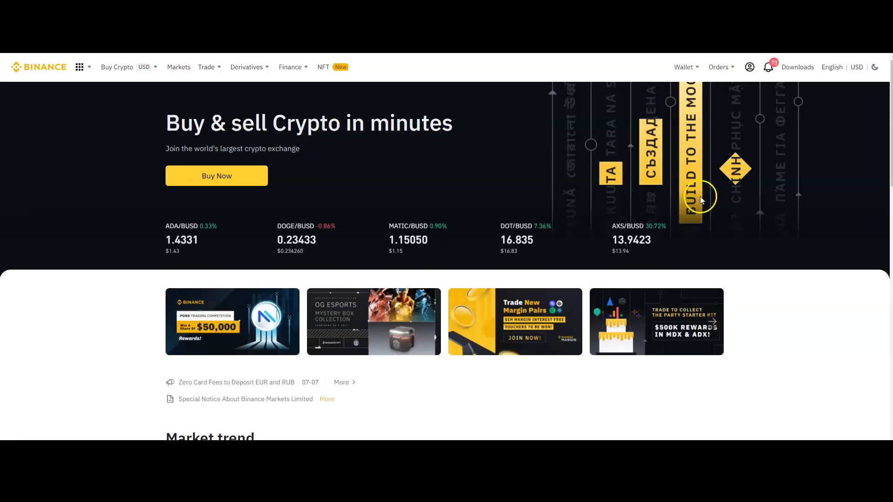
Open the Fiat and Spot wallet from the Wallet menu.
{"action": "left_click", "coordinate": [683, 67]}
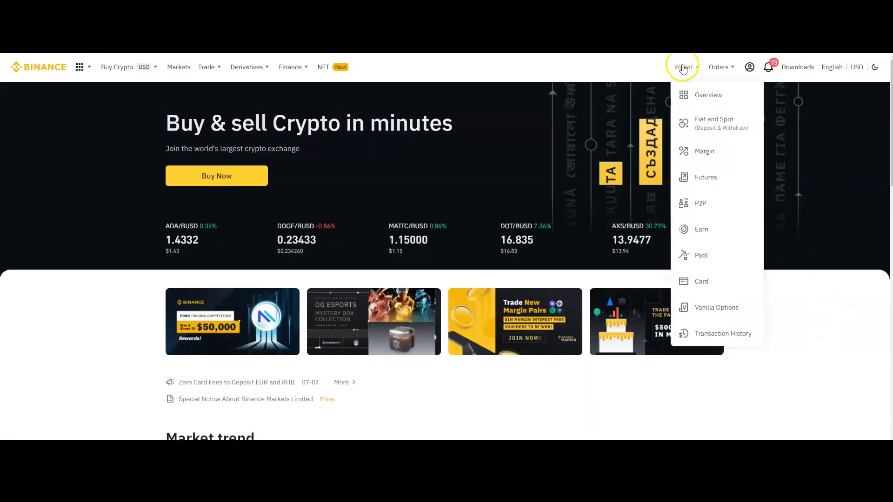
{"action": "mouse_move", "coordinate": [713, 123]}
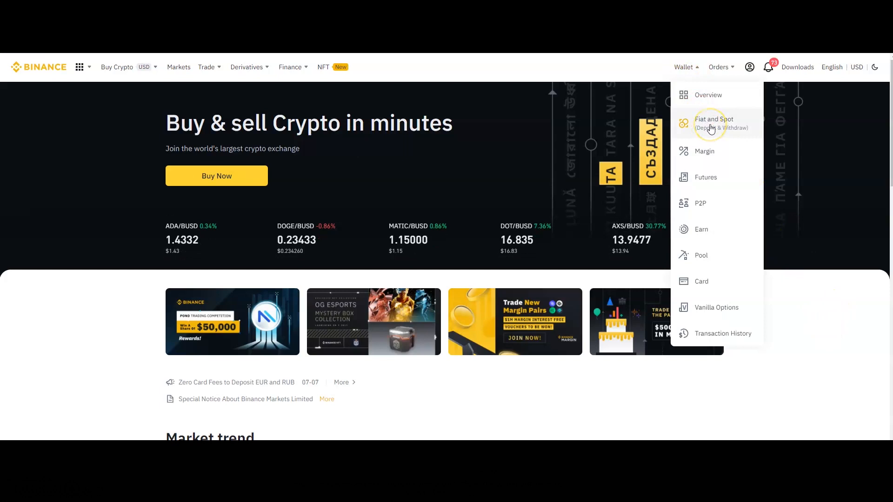
{"action": "left_click", "coordinate": [715, 123]}
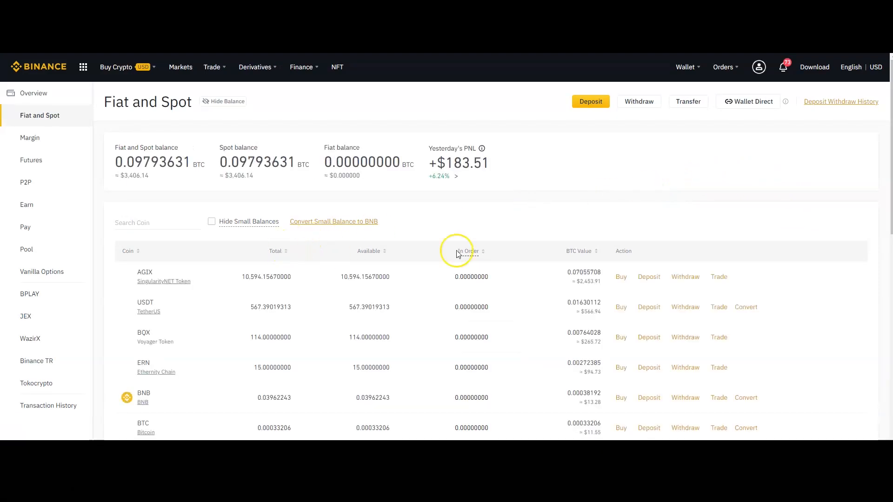
Start an AGIX withdrawal to a new address and focus the Address field.
{"action": "left_click", "coordinate": [686, 276]}
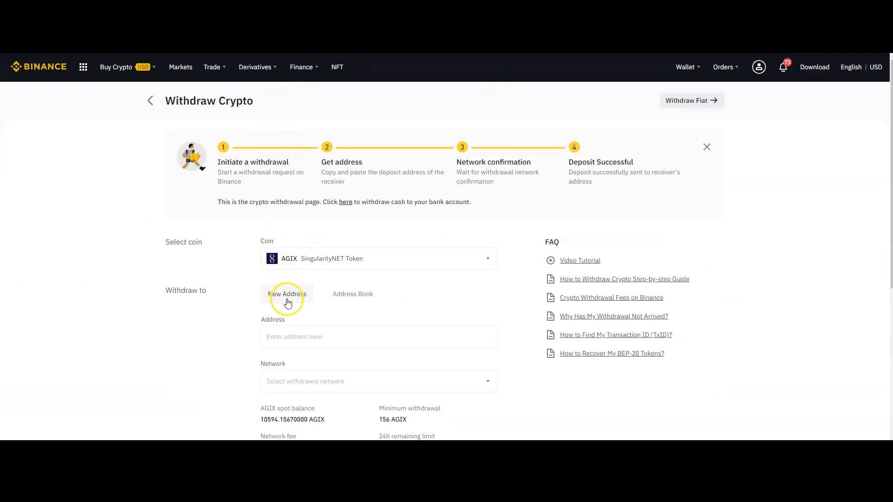
{"action": "left_click", "coordinate": [378, 337]}
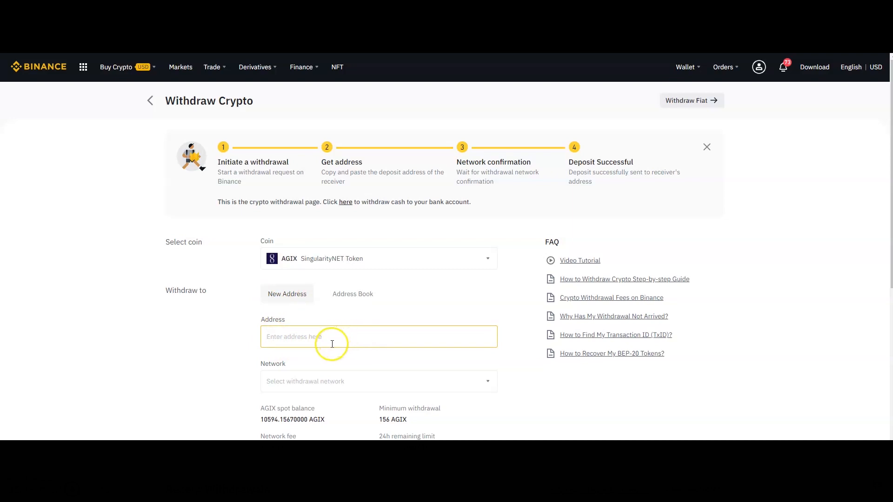
{"action": "mouse_move", "coordinate": [284, 428]}
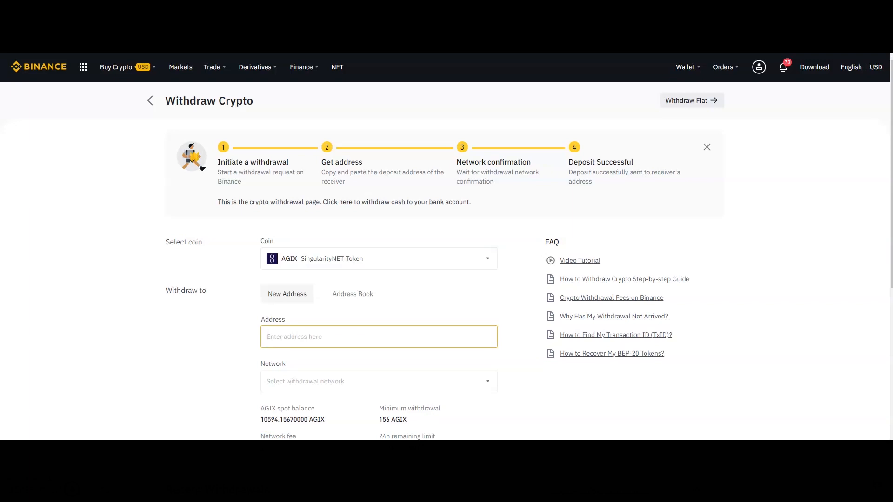
{"action": "left_click", "coordinate": [378, 337]}
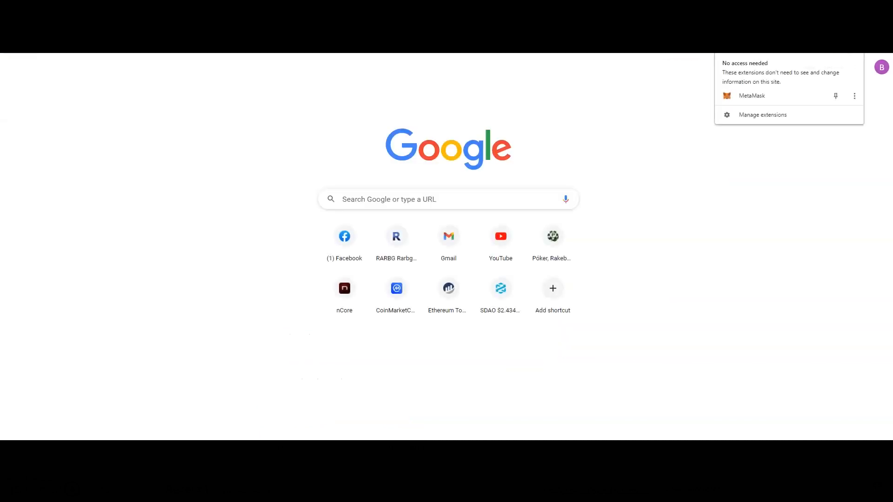
Copy the Account 1 address from the MetaMask extension.
{"action": "left_click", "coordinate": [796, 99]}
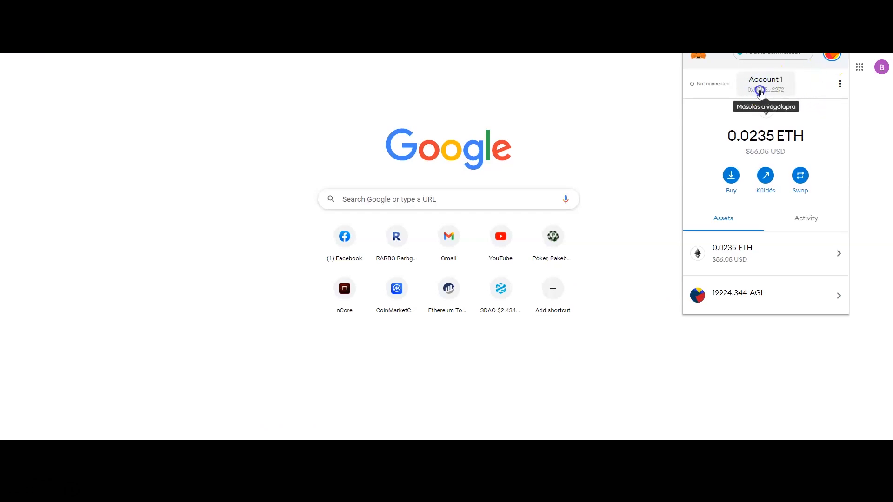
{"action": "left_click", "coordinate": [766, 90]}
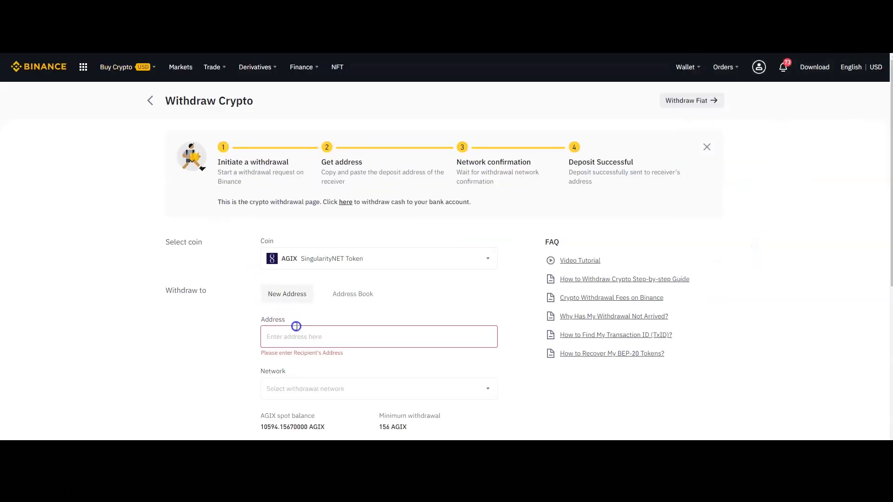
{"action": "type", "text": "0x50DE8190F4B2bcf191E621feaA303b014952272"}
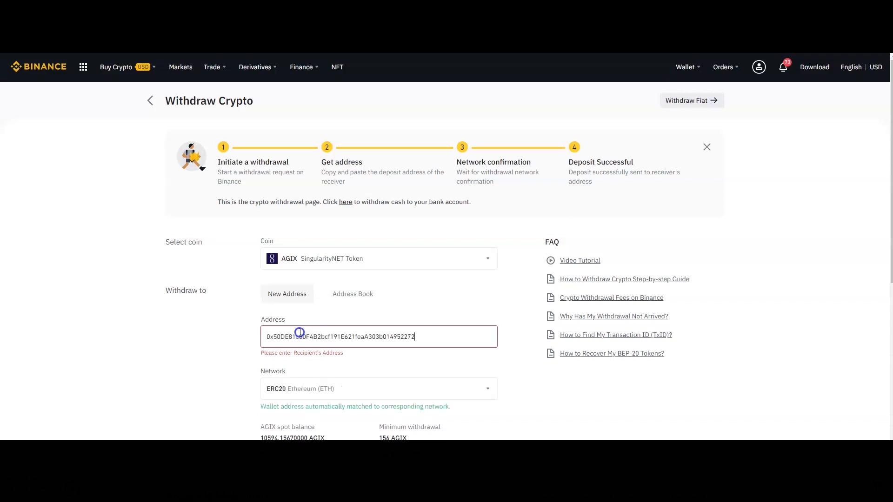
{"action": "mouse_move", "coordinate": [342, 336]}
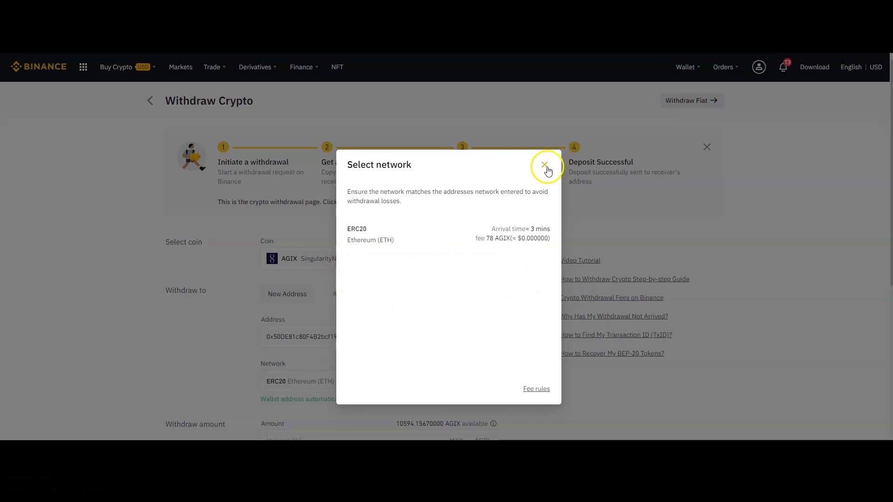
{"action": "left_click", "coordinate": [545, 165]}
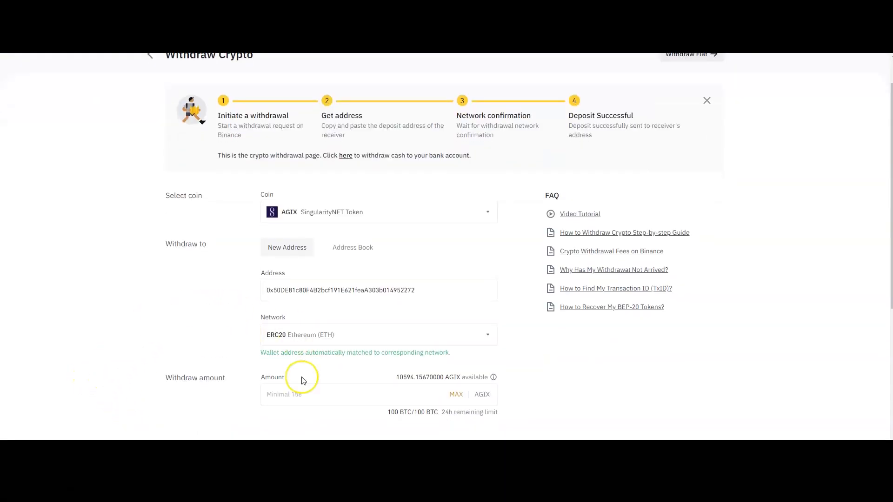
{"action": "type", "text": "10000"}
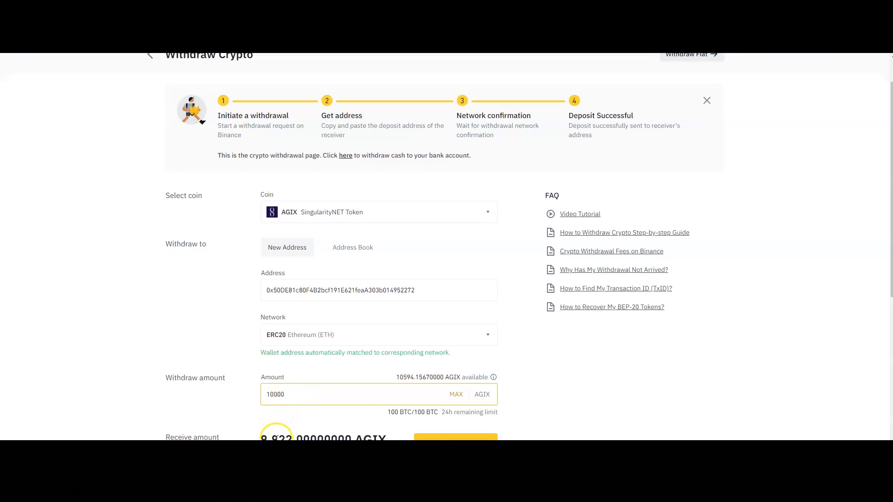
{"action": "mouse_move", "coordinate": [350, 423]}
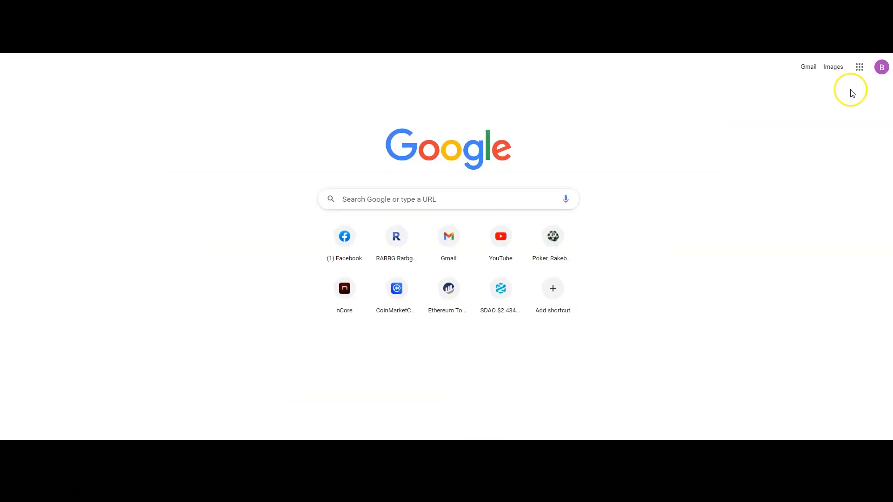
{"action": "left_click", "coordinate": [860, 67]}
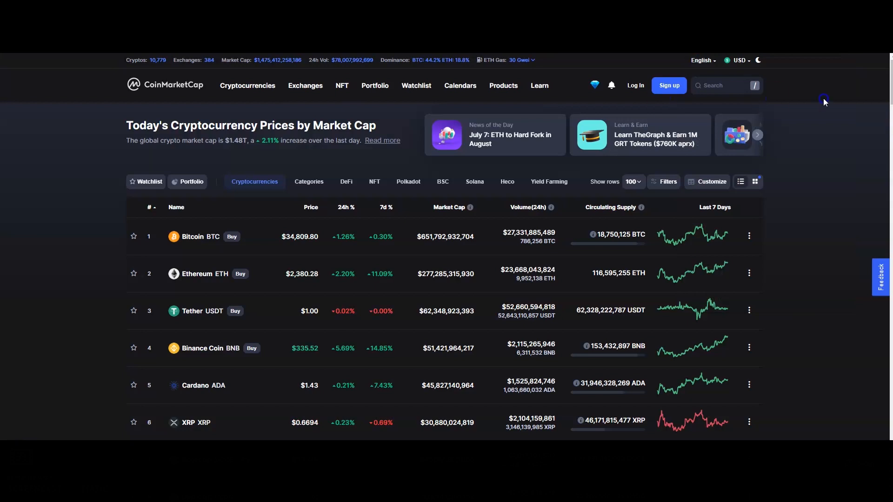
Find SingularityNET on CoinMarketCap, copy its Ethereum contract address, and return to rankings.
{"action": "type", "text": "agi"}
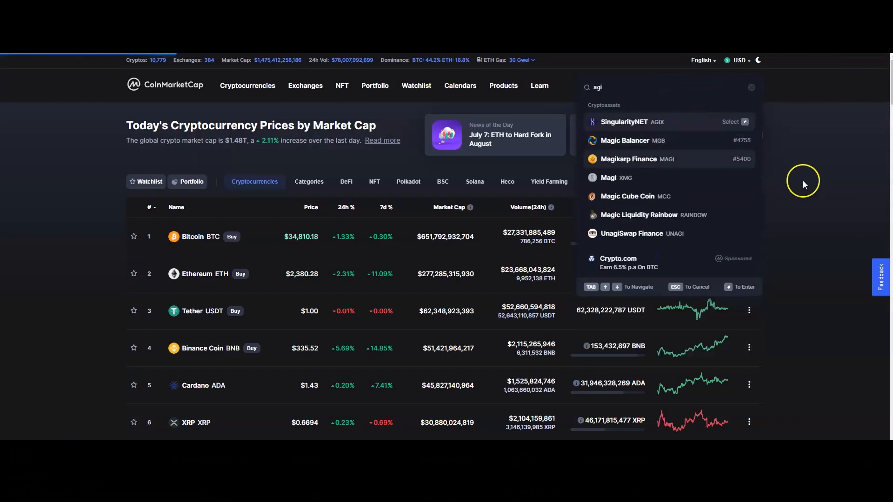
{"action": "left_click", "coordinate": [624, 122]}
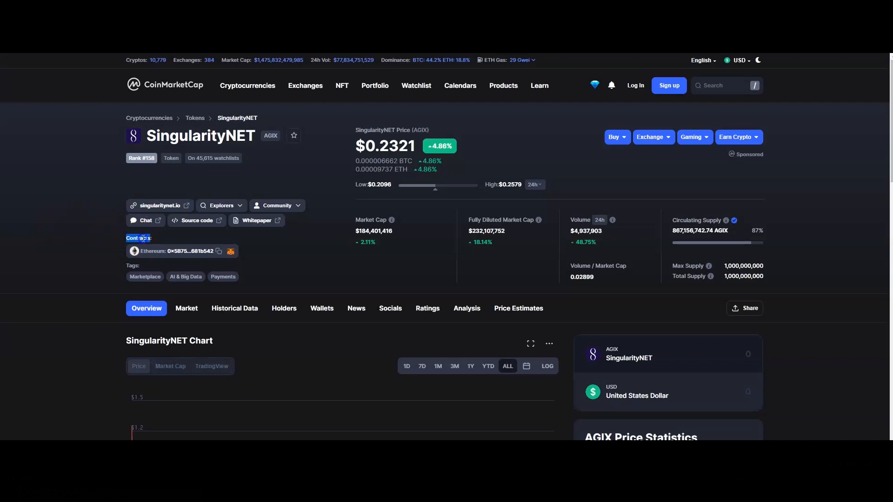
{"action": "left_click", "coordinate": [219, 251]}
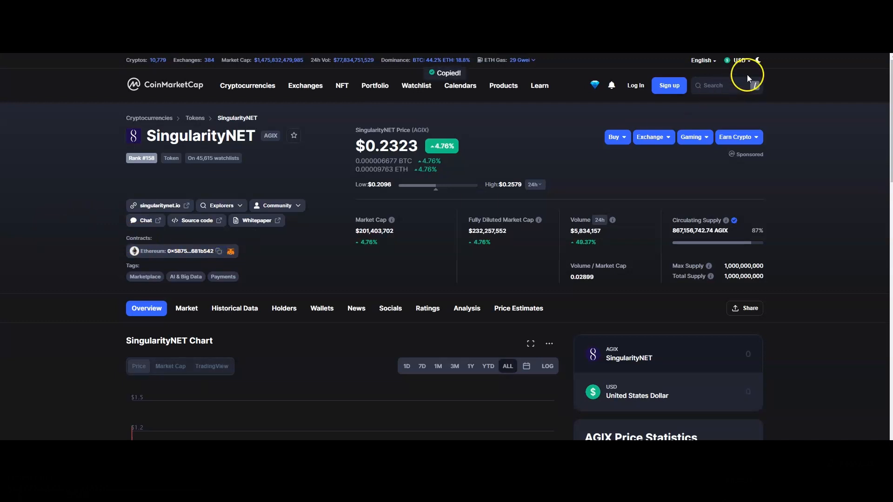
{"action": "left_click", "coordinate": [712, 85]}
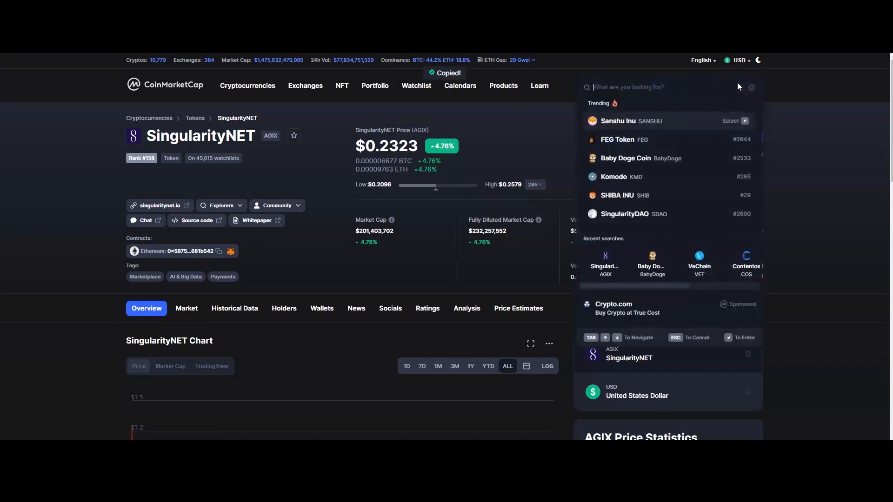
{"action": "left_click", "coordinate": [246, 86]}
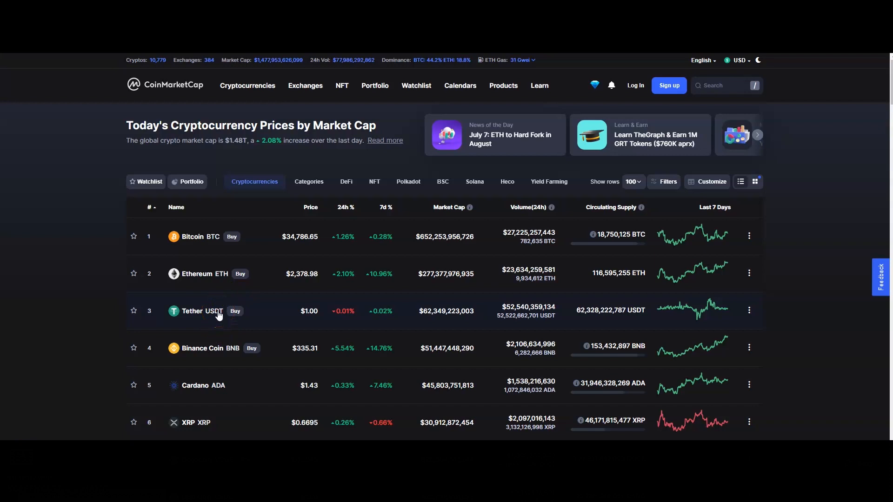
Open Chainlink from the homepage list and copy its Ethereum contract address.
{"action": "scroll", "scroll_direction": "down", "scroll_amount": 3}
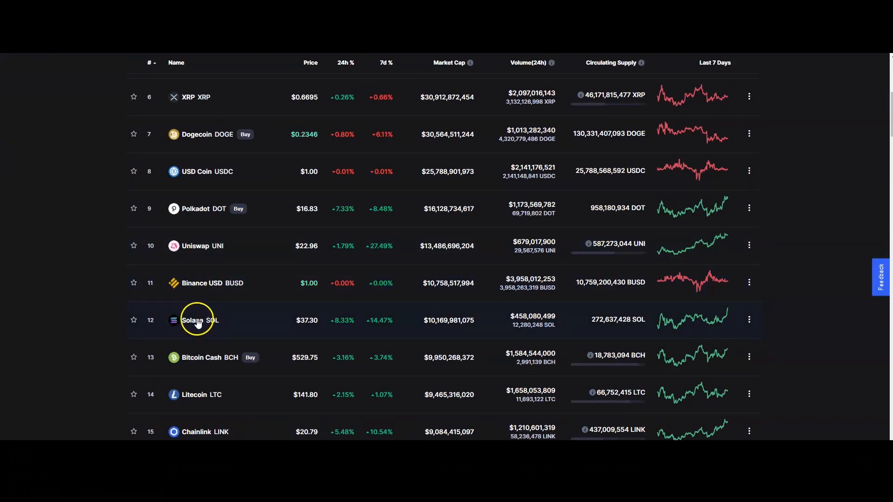
{"action": "mouse_move", "coordinate": [205, 434]}
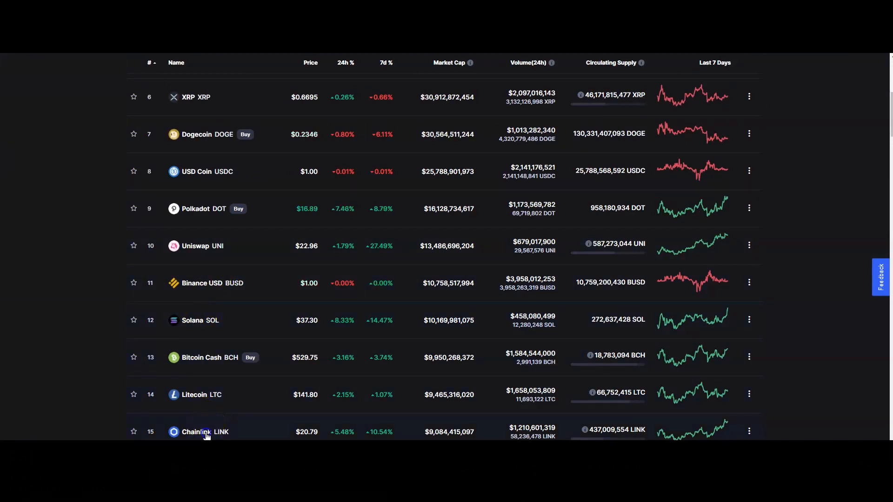
{"action": "left_click", "coordinate": [196, 432]}
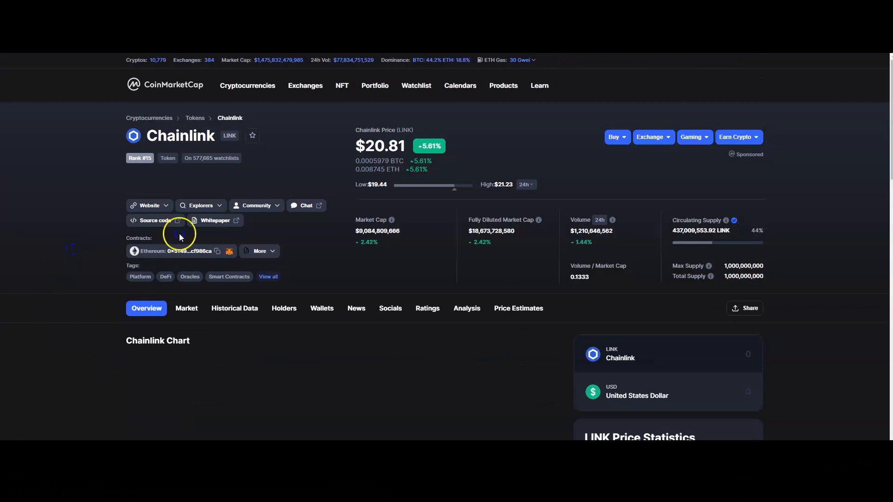
{"action": "left_click", "coordinate": [217, 251]}
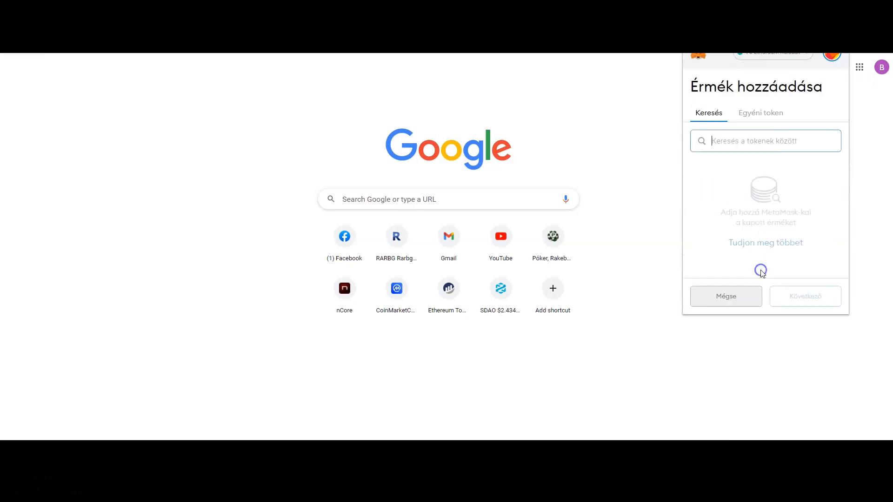
Add Chainlink's LINK as a custom token in MetaMask using the pasted contract address.
{"action": "left_click", "coordinate": [760, 112]}
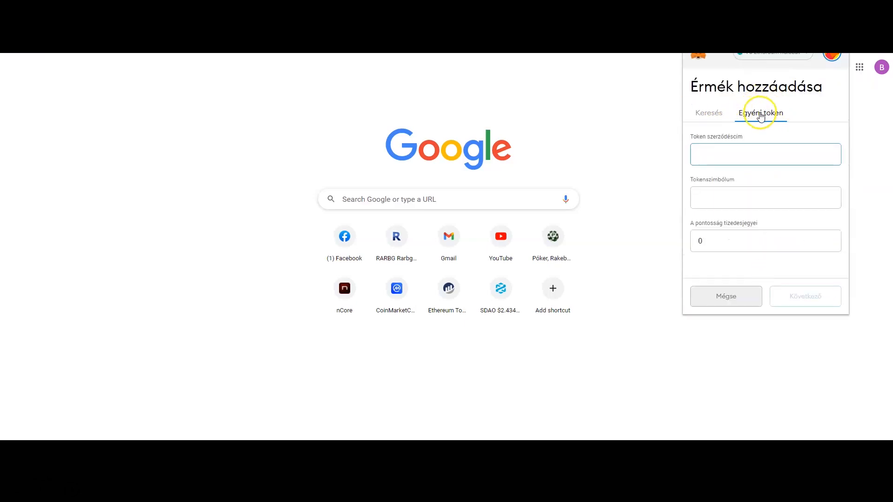
{"action": "left_click", "coordinate": [765, 154]}
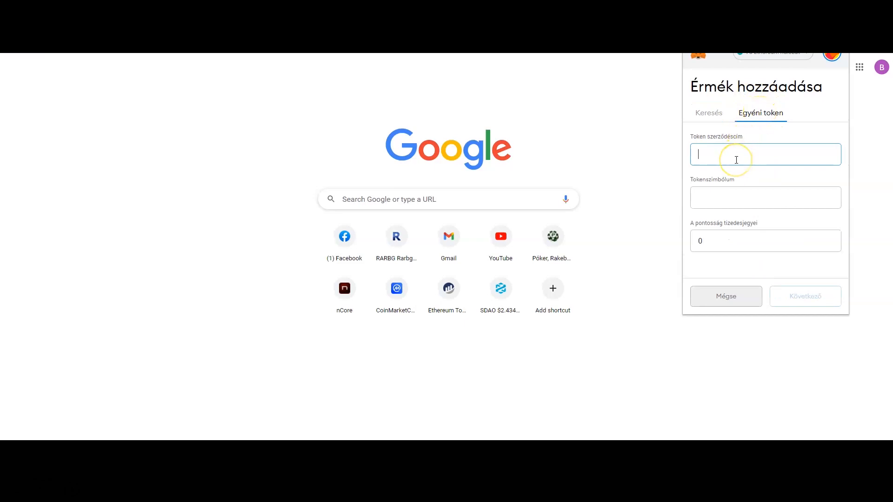
{"action": "left_click", "coordinate": [764, 154]}
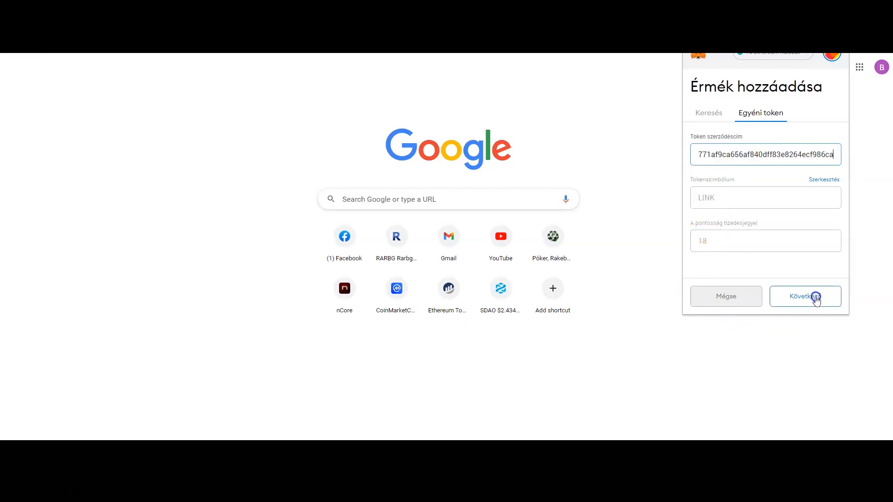
{"action": "left_click", "coordinate": [805, 296]}
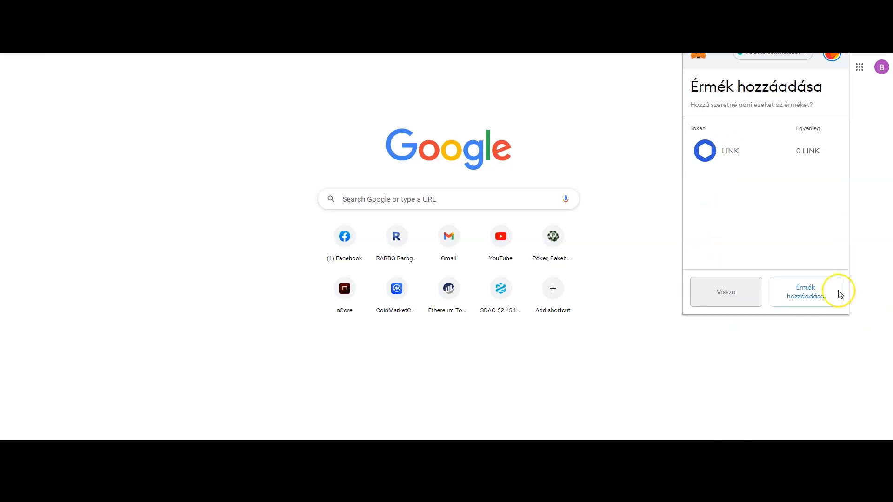
{"action": "left_click", "coordinate": [805, 291]}
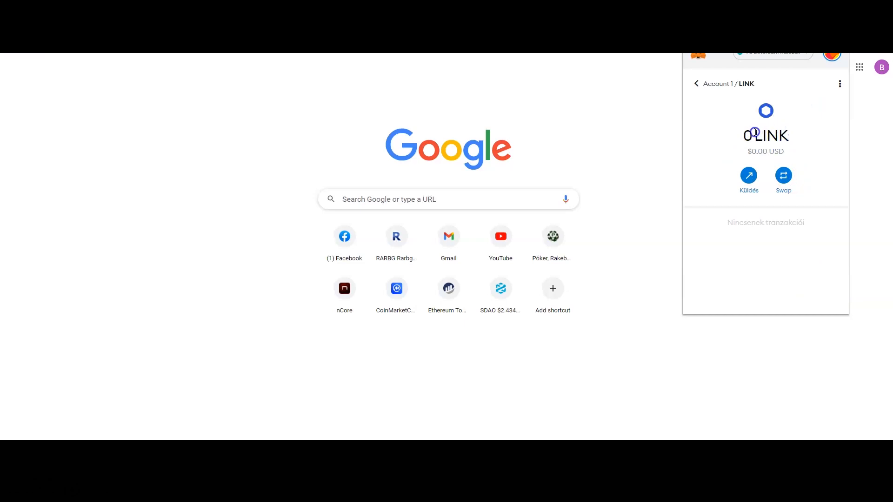
{"action": "mouse_move", "coordinate": [773, 145]}
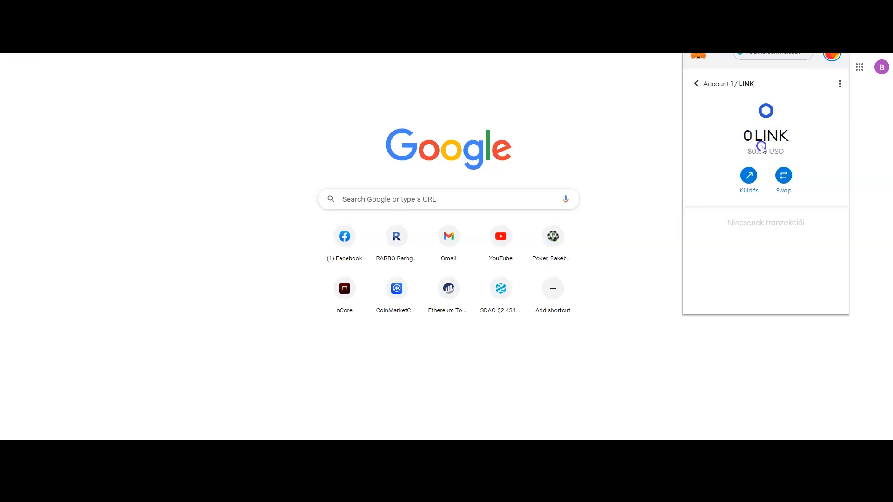
Return to Account 1 and scroll the assets to see LINK after NIOX, SDAO, AGIX.
{"action": "left_click", "coordinate": [696, 84]}
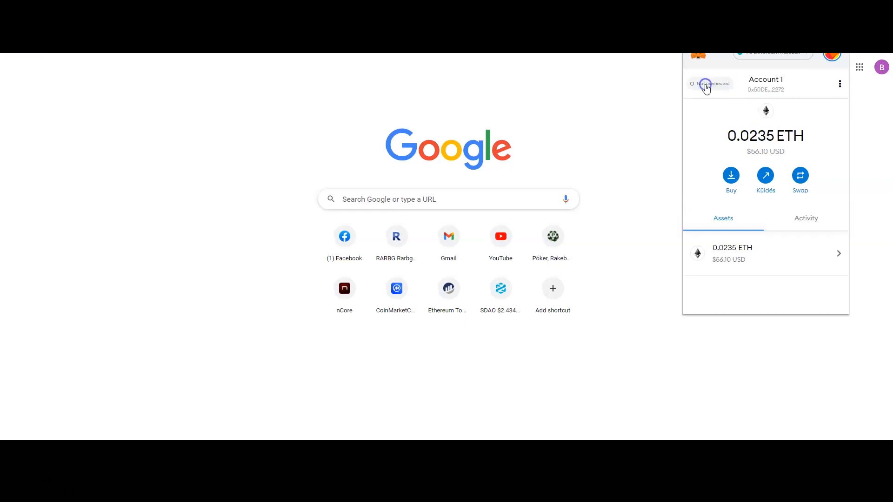
{"action": "scroll", "scroll_direction": "down", "scroll_amount": 3}
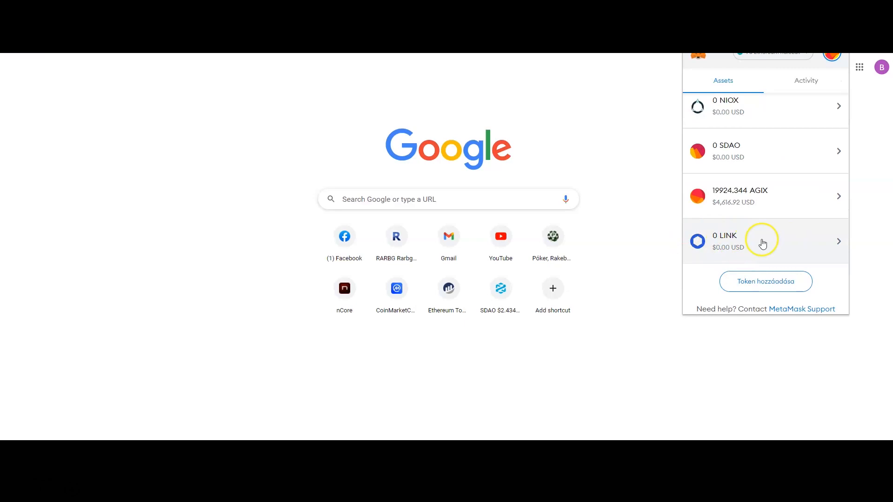
{"action": "mouse_move", "coordinate": [731, 410]}
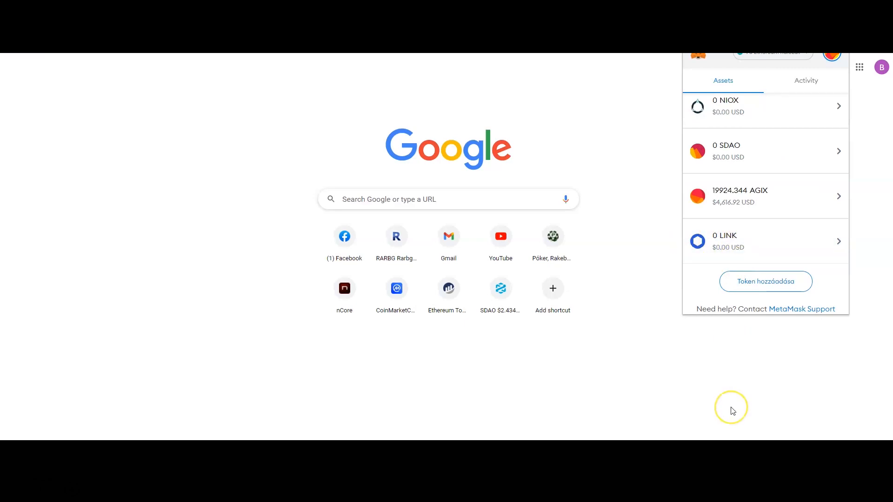